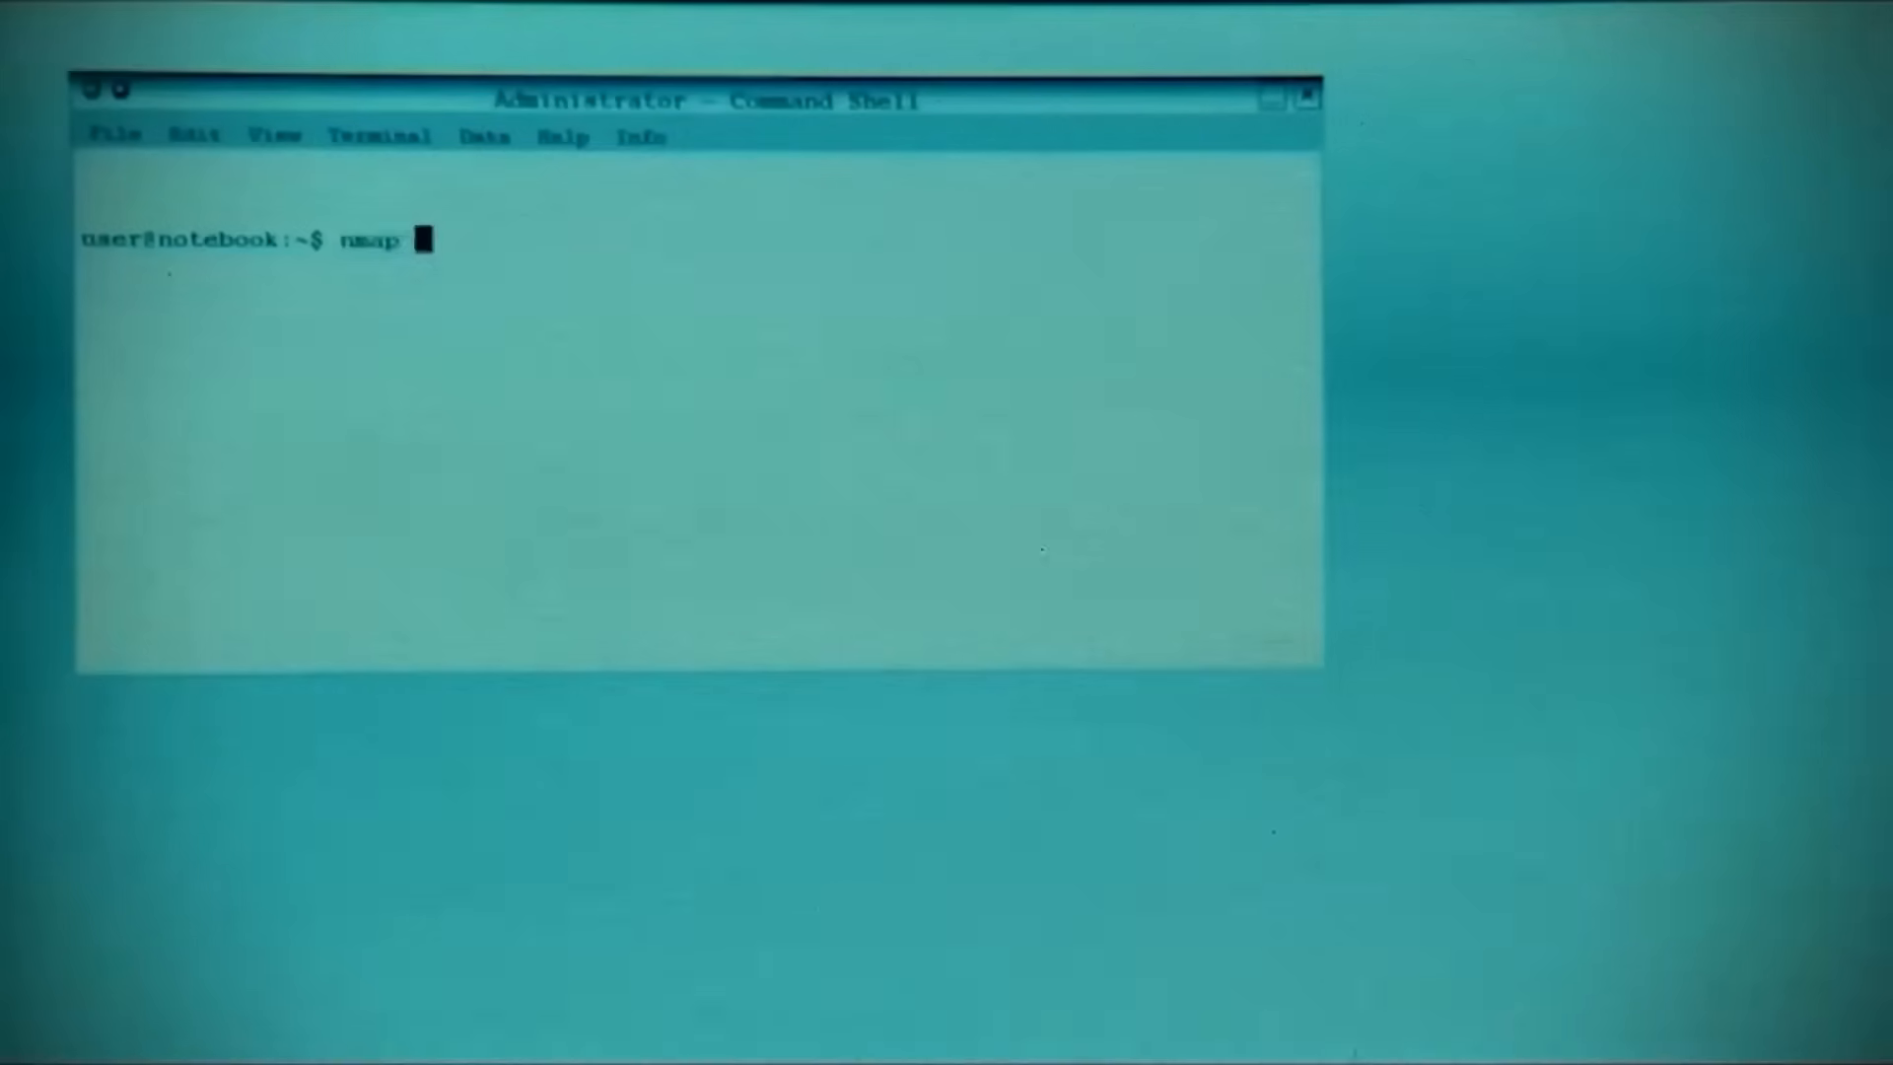
{"action": "type", "text": "-p6777 --script=iec-backdoor.nse --script"}
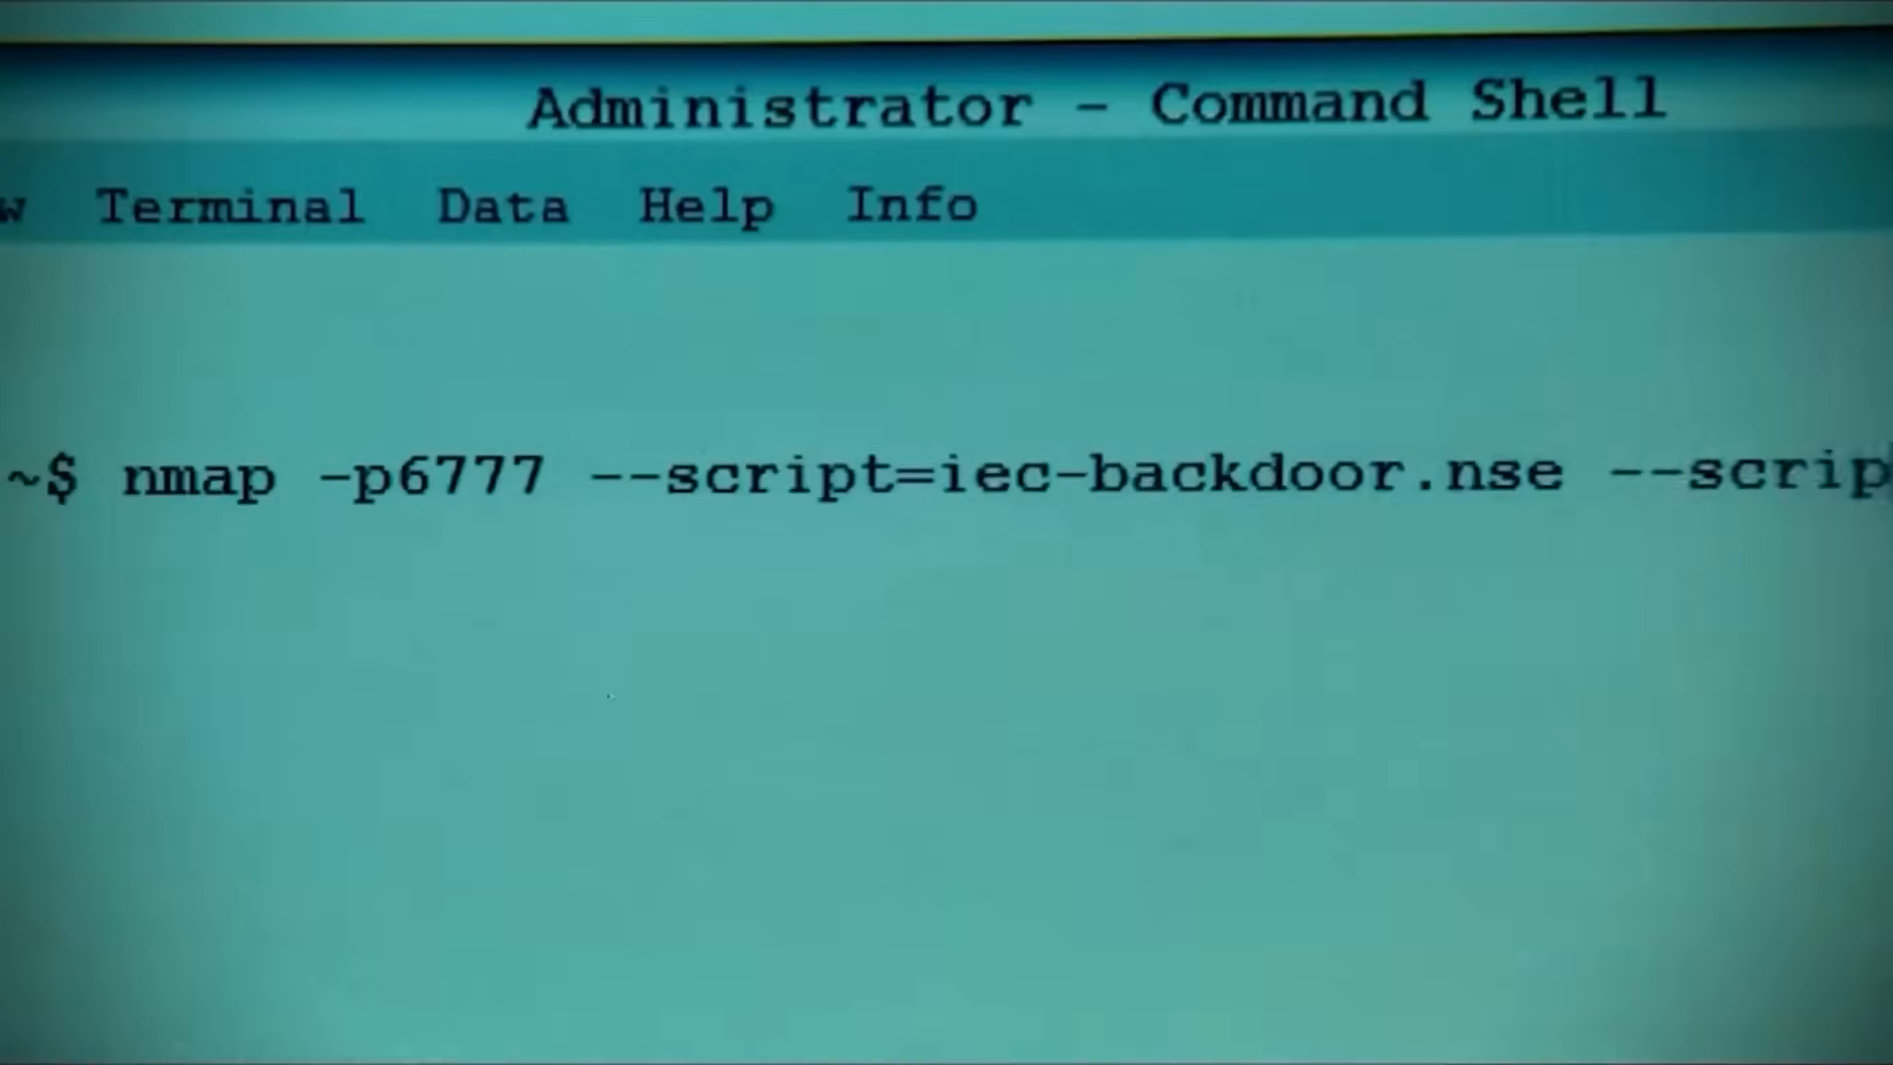